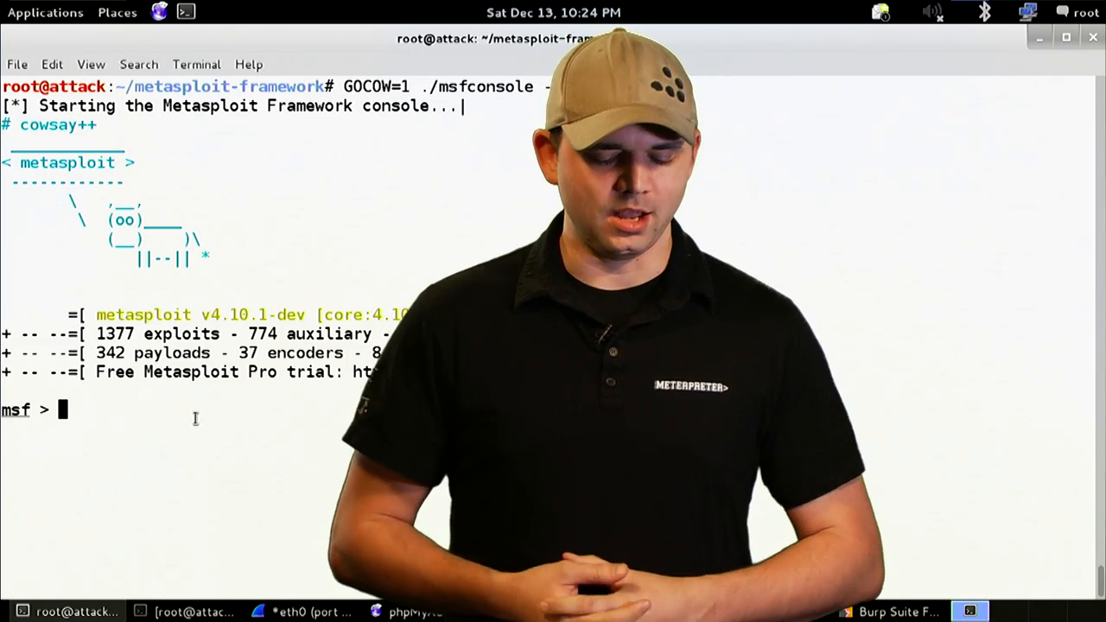
- Search msfconsole for phpMyAdmin modules and open the Home folder
text(sear)
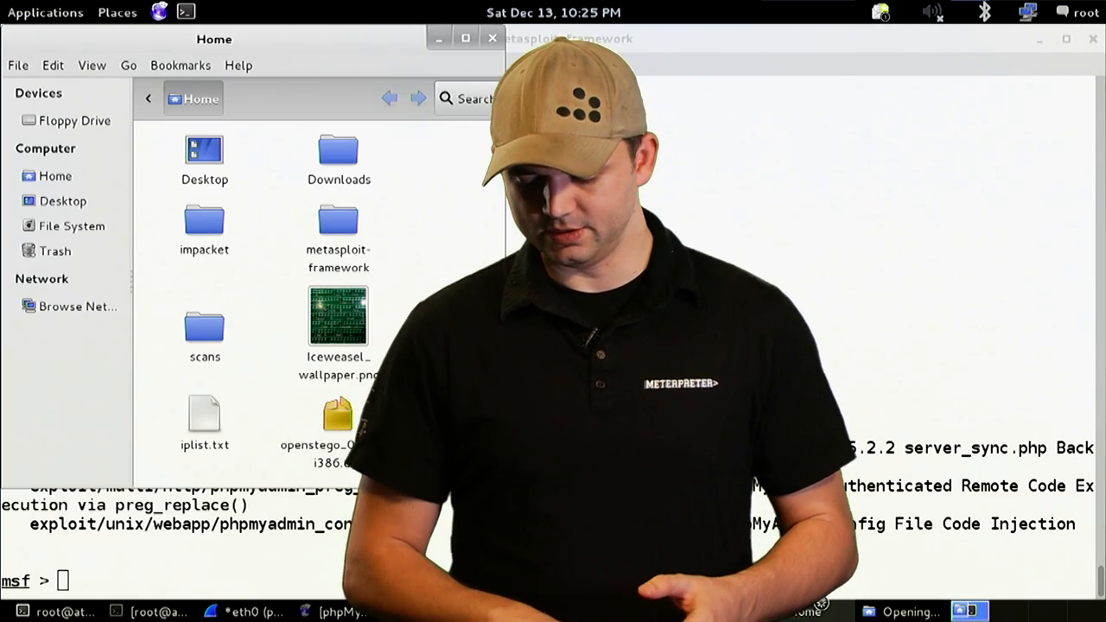
- Browse into metasploit-framework's auxiliary modules down to the scanner/http folder
double_click(337, 220)
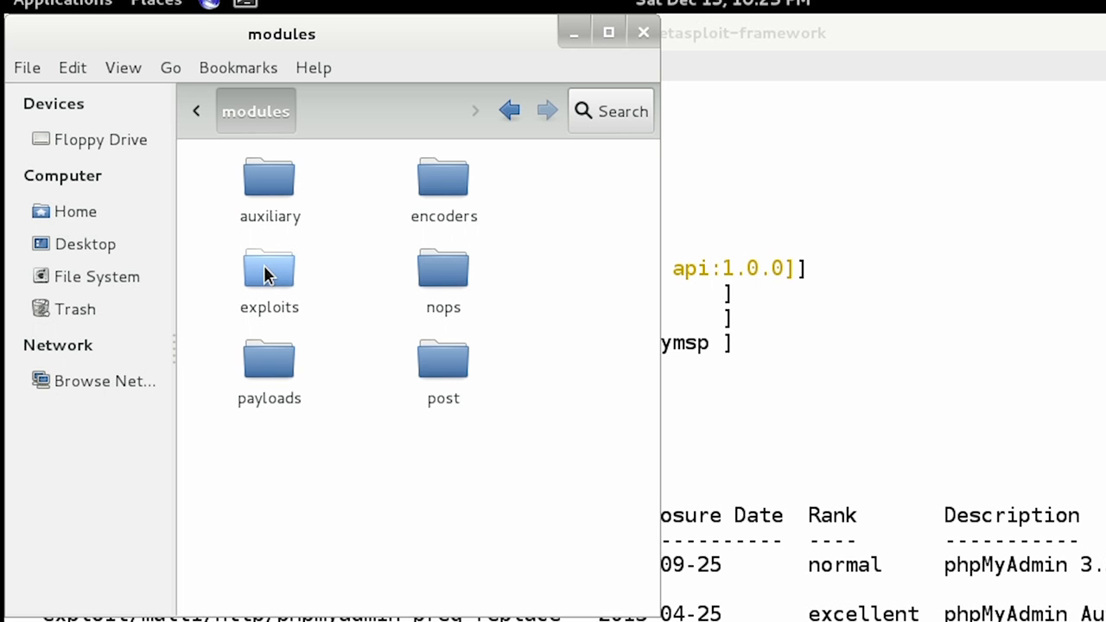
double_click(270, 181)
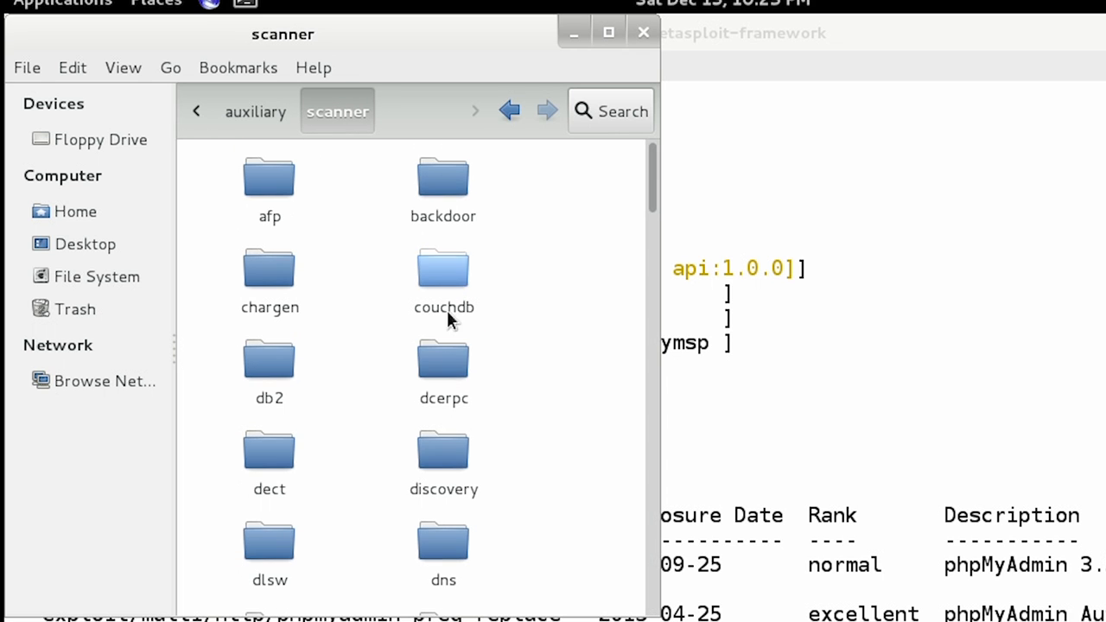
scroll(down, 3)
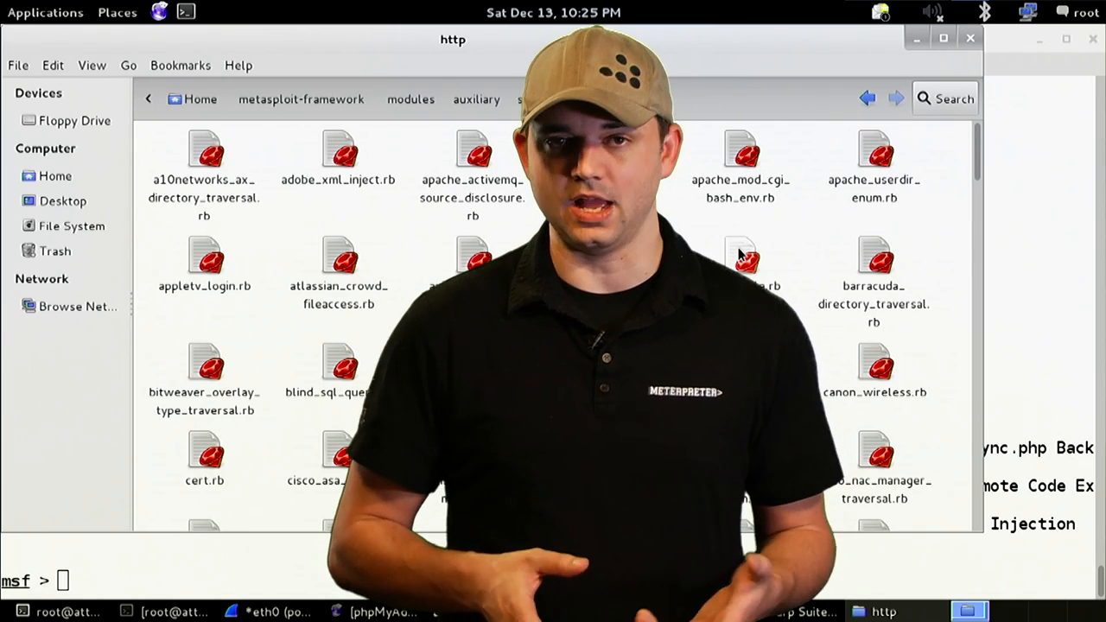
mouse_move(937, 36)
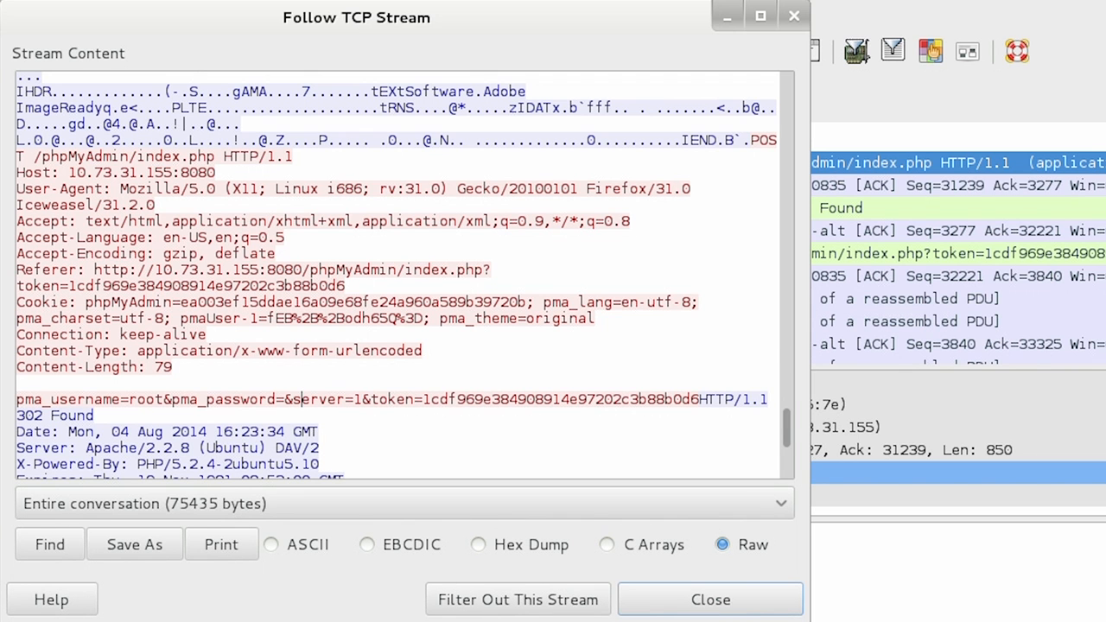
mouse_move(212, 205)
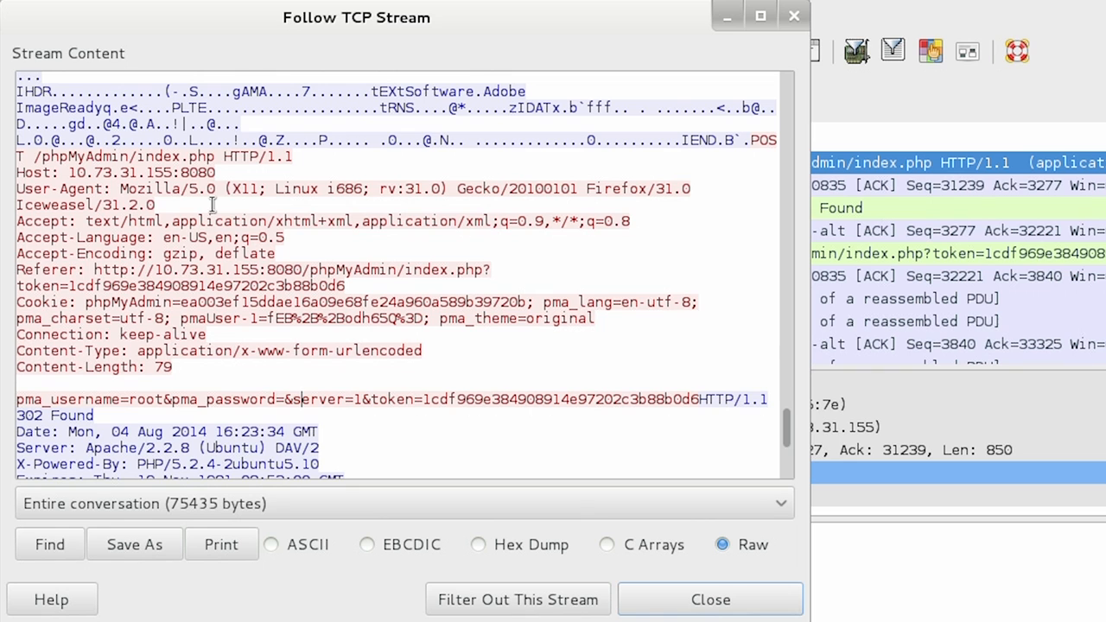
mouse_move(654, 173)
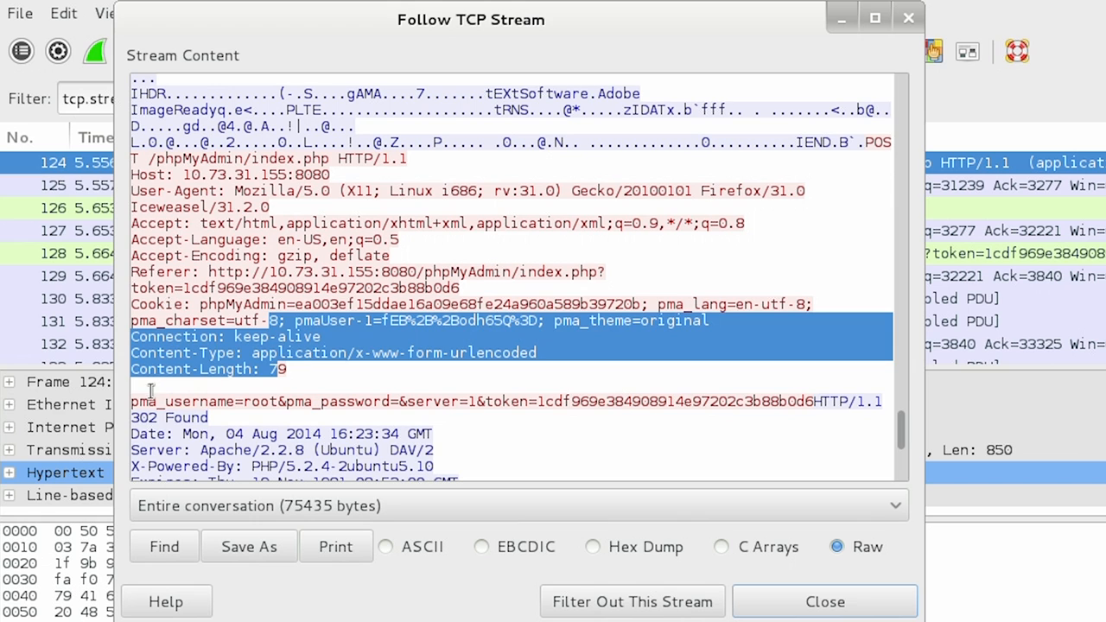
- Follow the phpMyAdmin login POST's TCP stream to read pma_username and pma_password
double_click(183, 401)
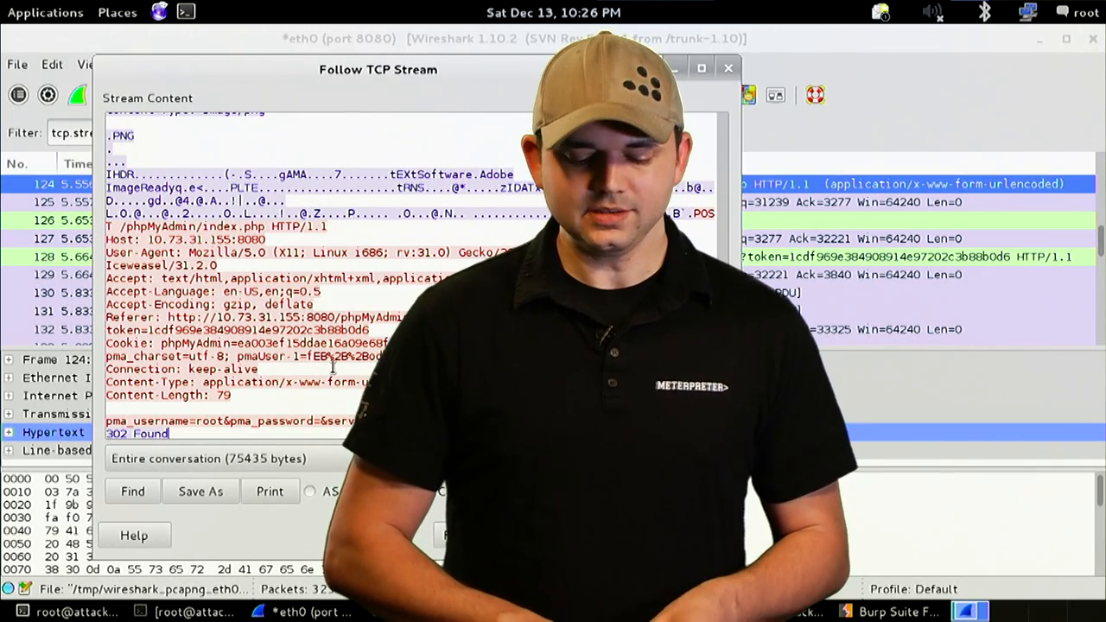
scroll(down, 3)
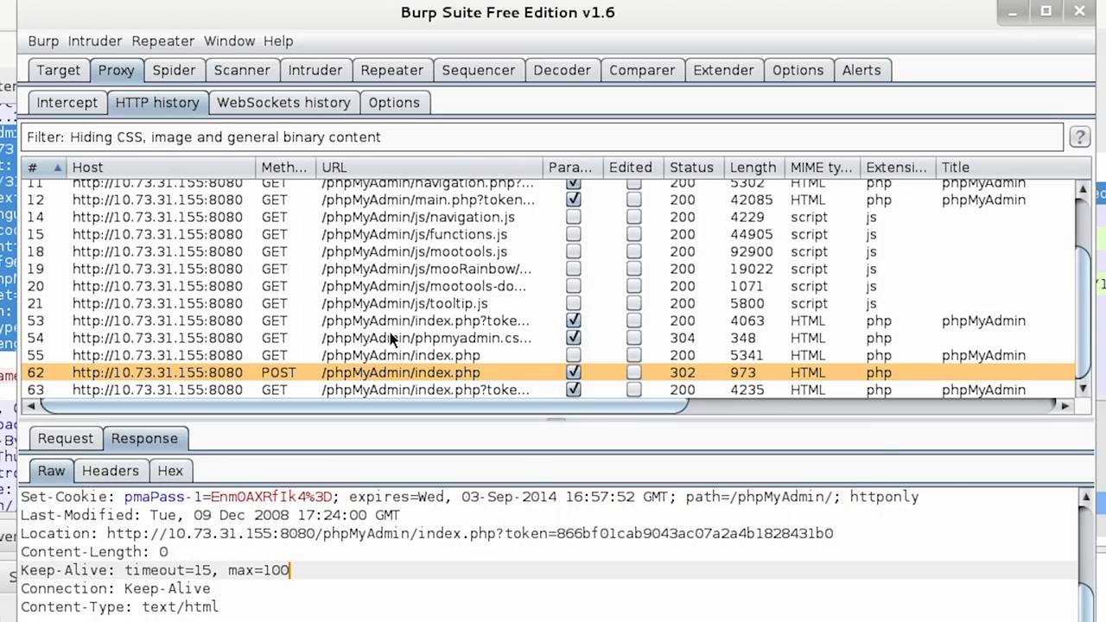
mouse_move(369, 309)
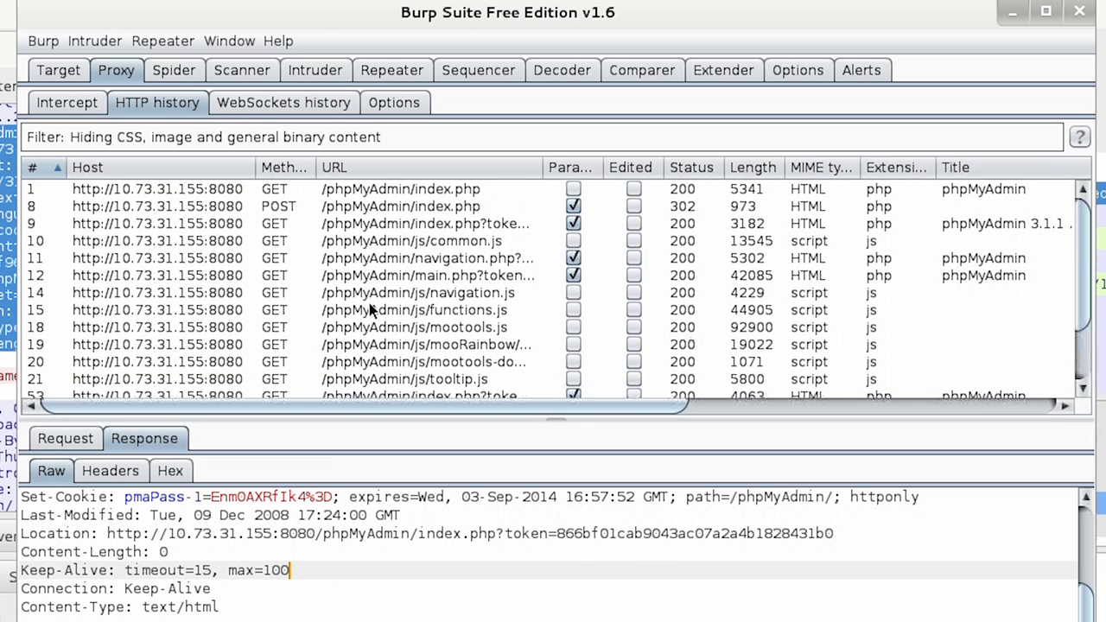
- Select the POST /phpMyAdmin/index.php entry in Burp's HTTP history
click(400, 206)
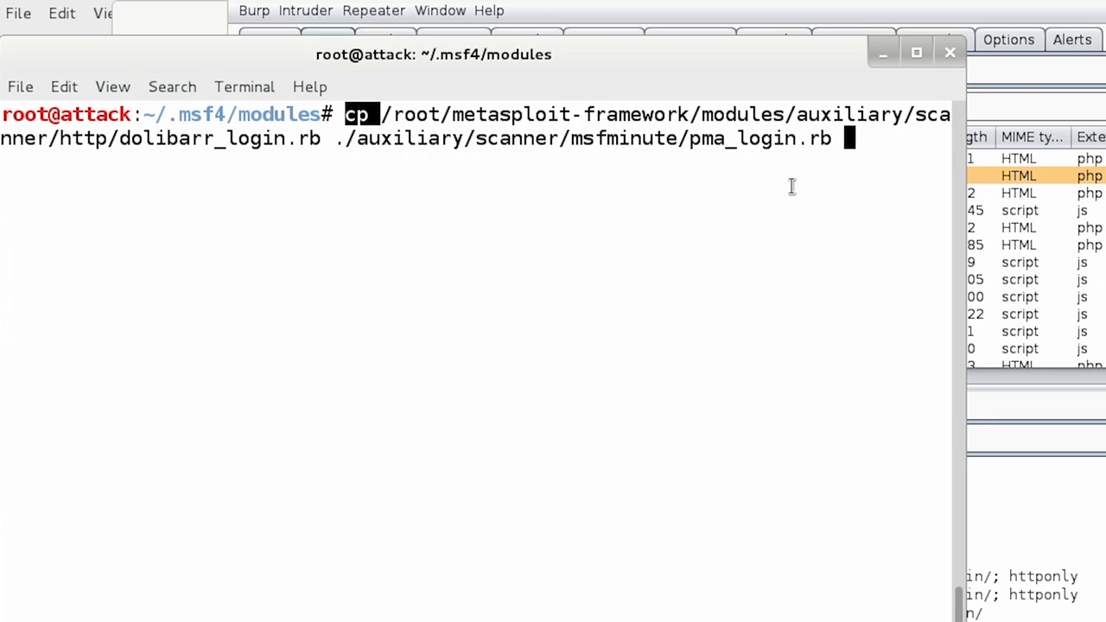
- Copy dolibarr_login.rb to msfminute/pma_login.rb and type the leafpad command to edit it
double_click(201, 138)
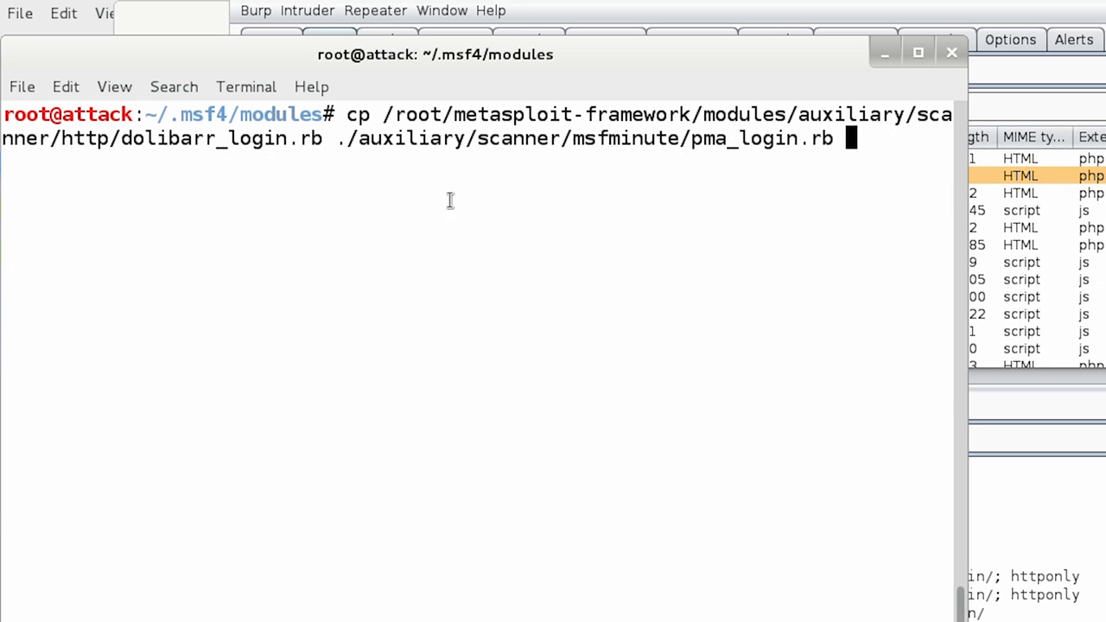
mouse_move(446, 181)
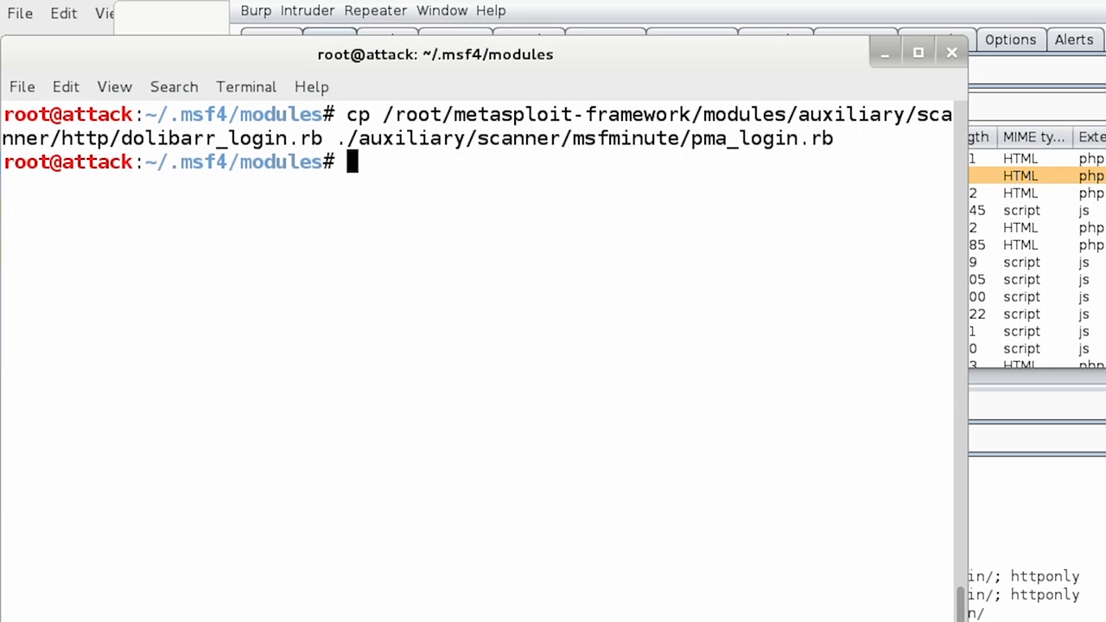
text(leafpad auxiliary/scanner/msfminute/pma_login.rb)
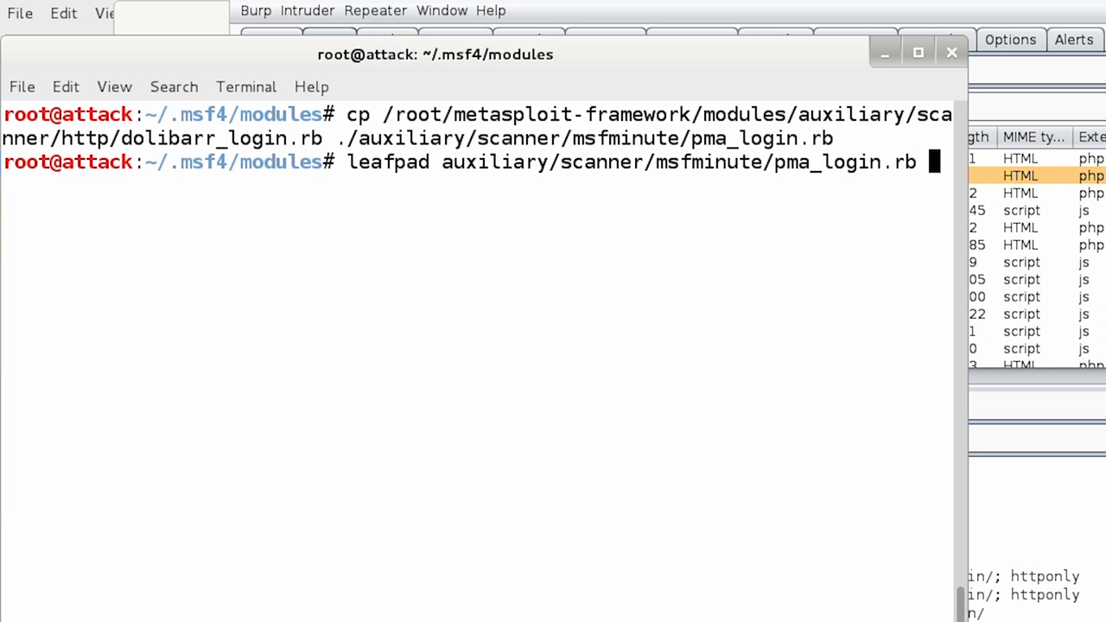
key(Return)
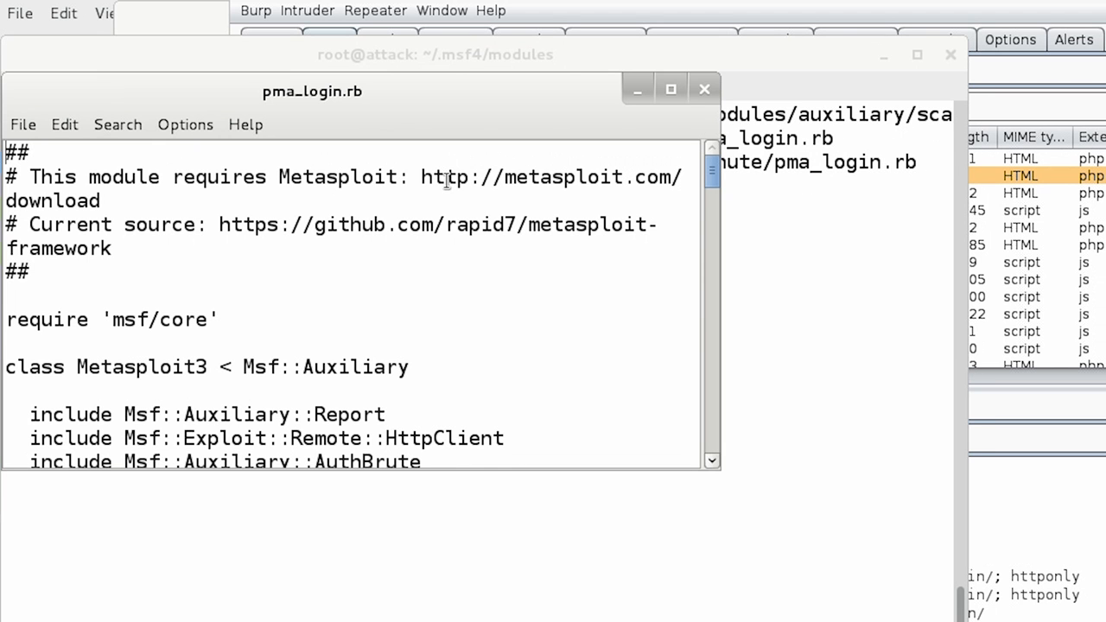
click(671, 88)
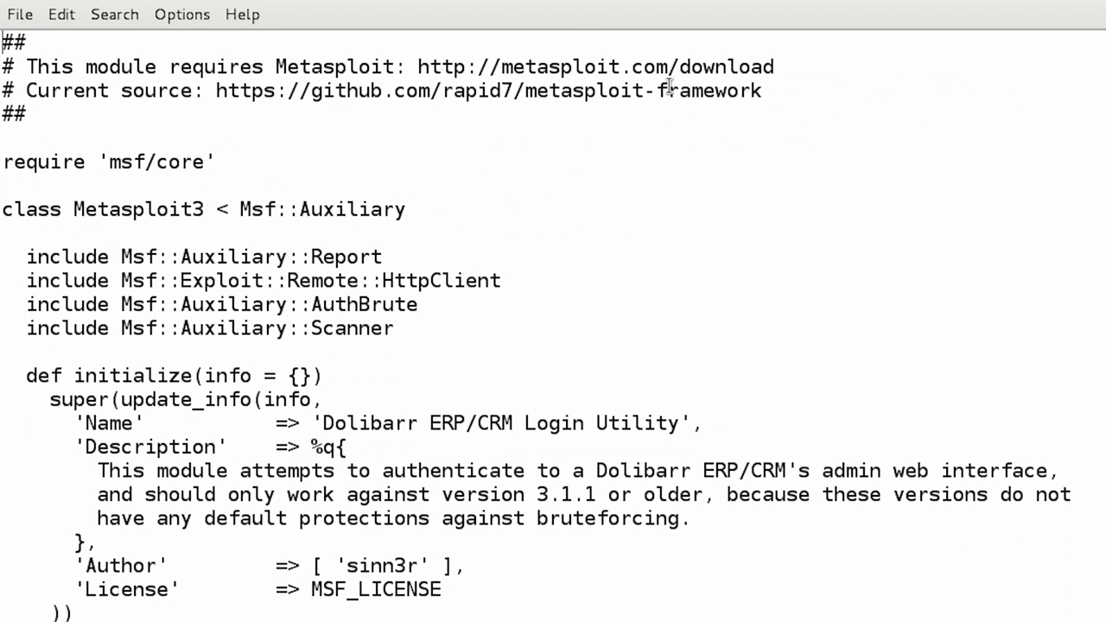
scroll(down, 3)
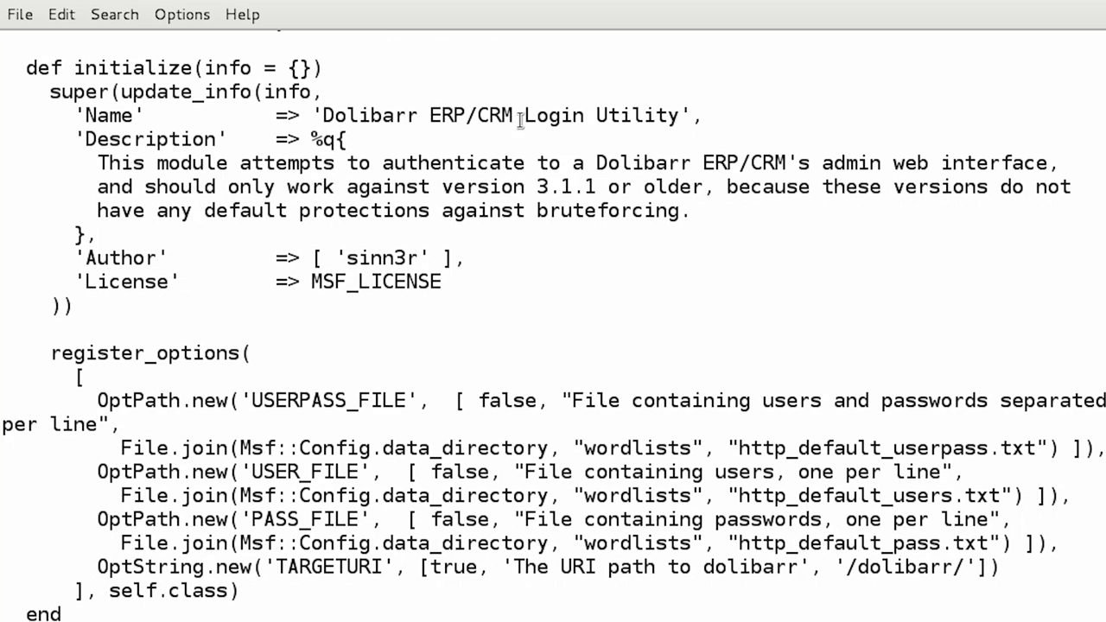
scroll(down, 3)
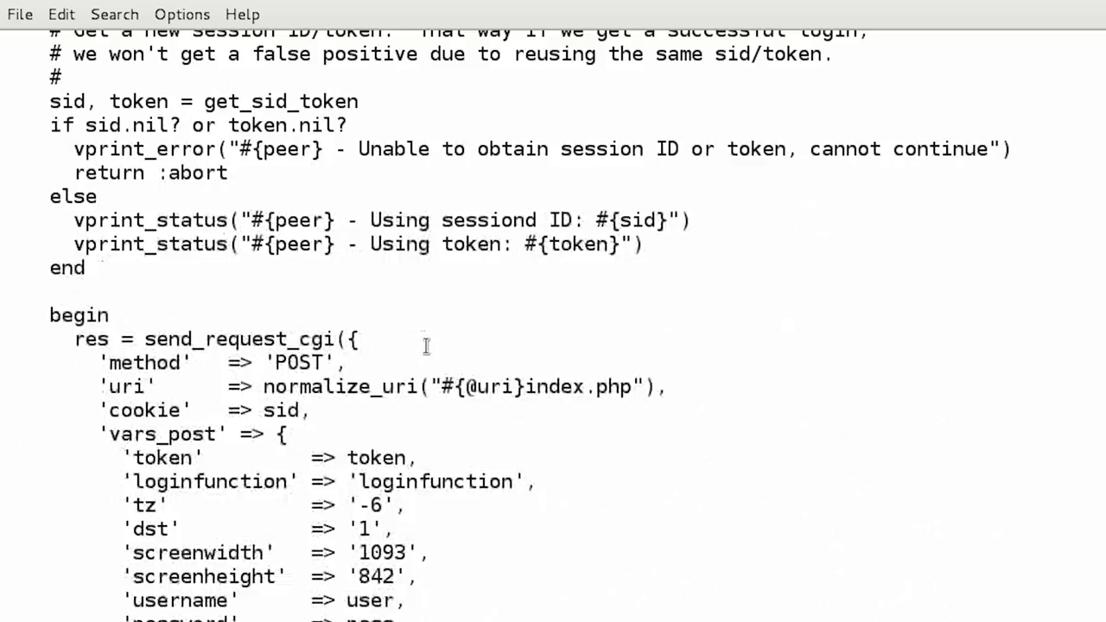
scroll(down, 3)
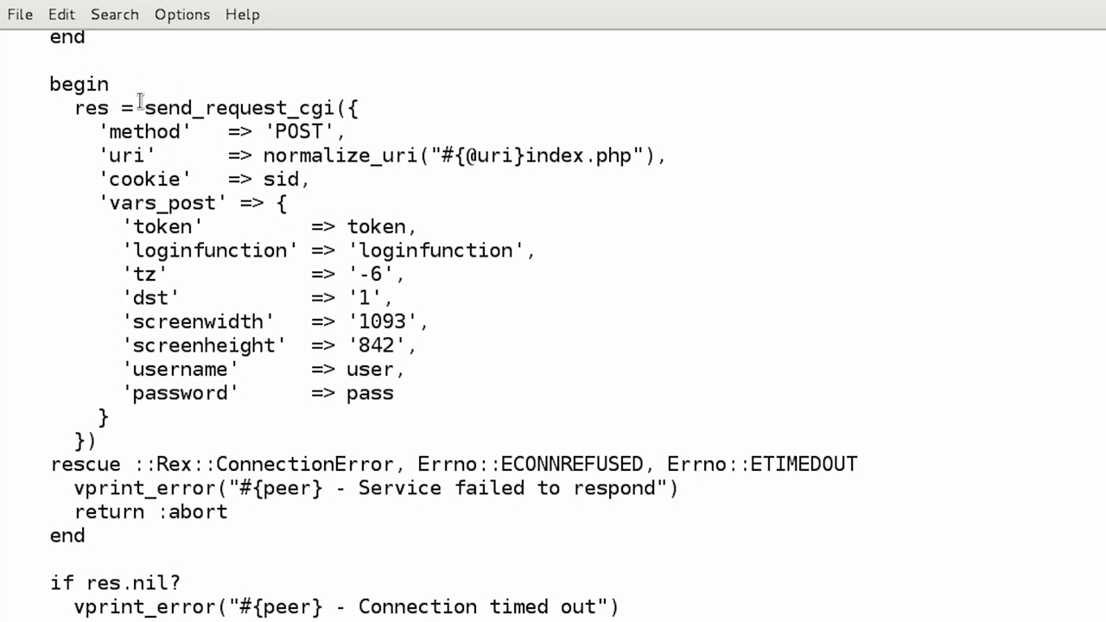
double_click(298, 130)
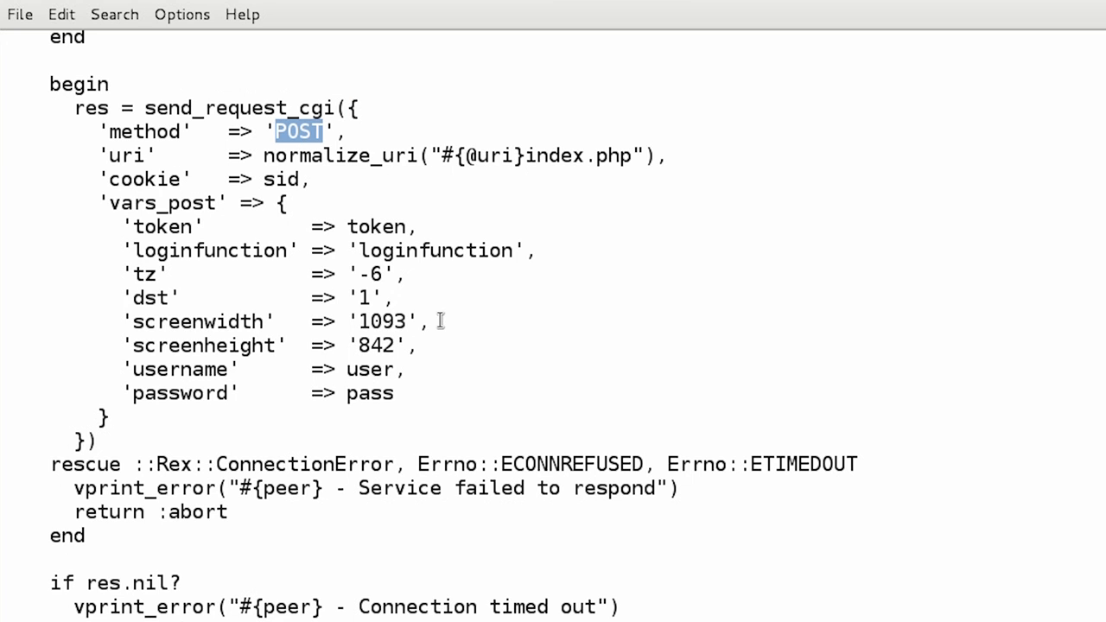
mouse_move(382, 339)
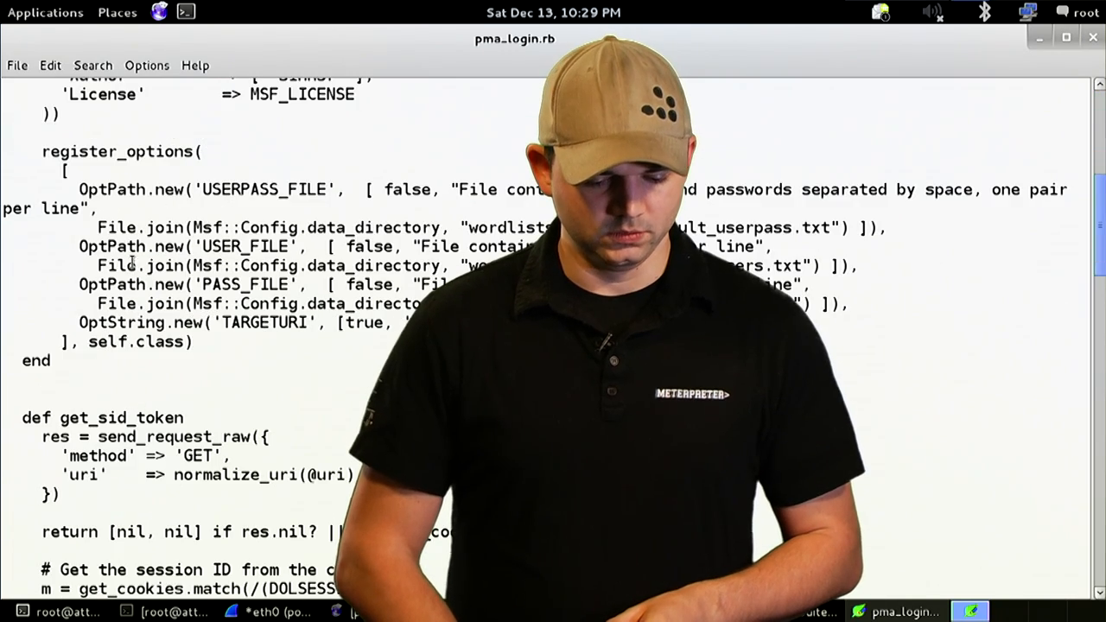
- Return to msfconsole and attempt loadpath on ~/.msf4/modules
click(195, 65)
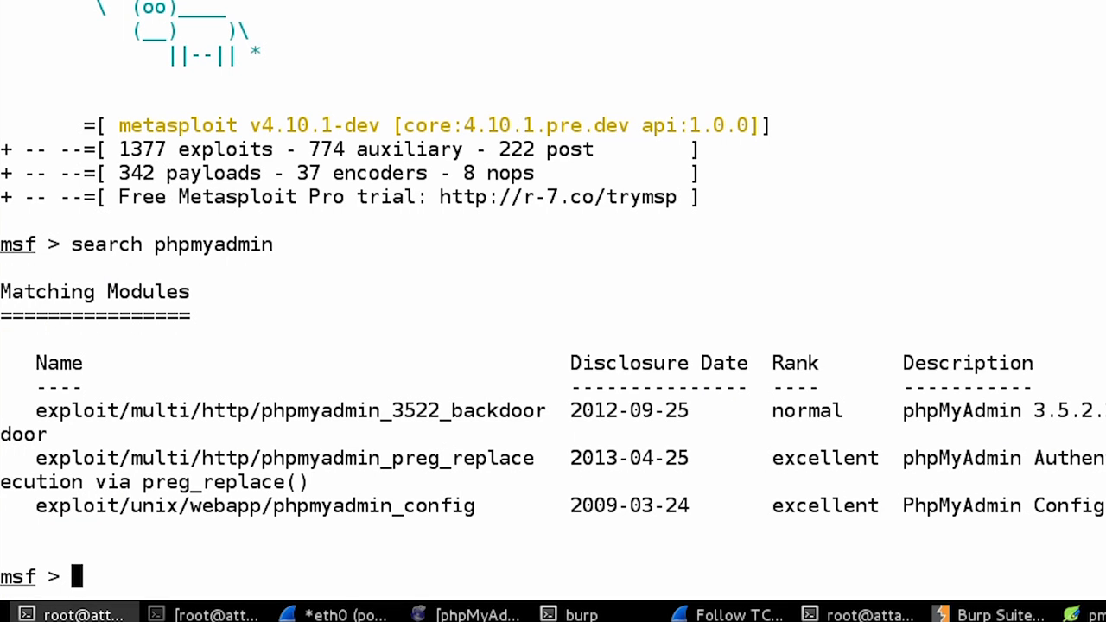
text(load_p)
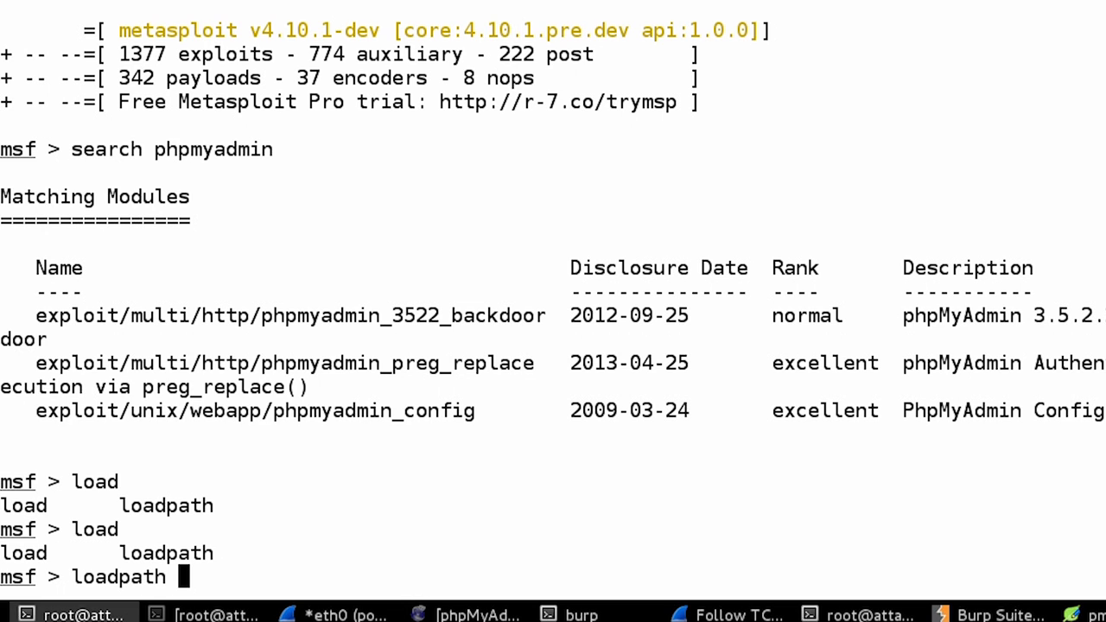
text(~/.ms)
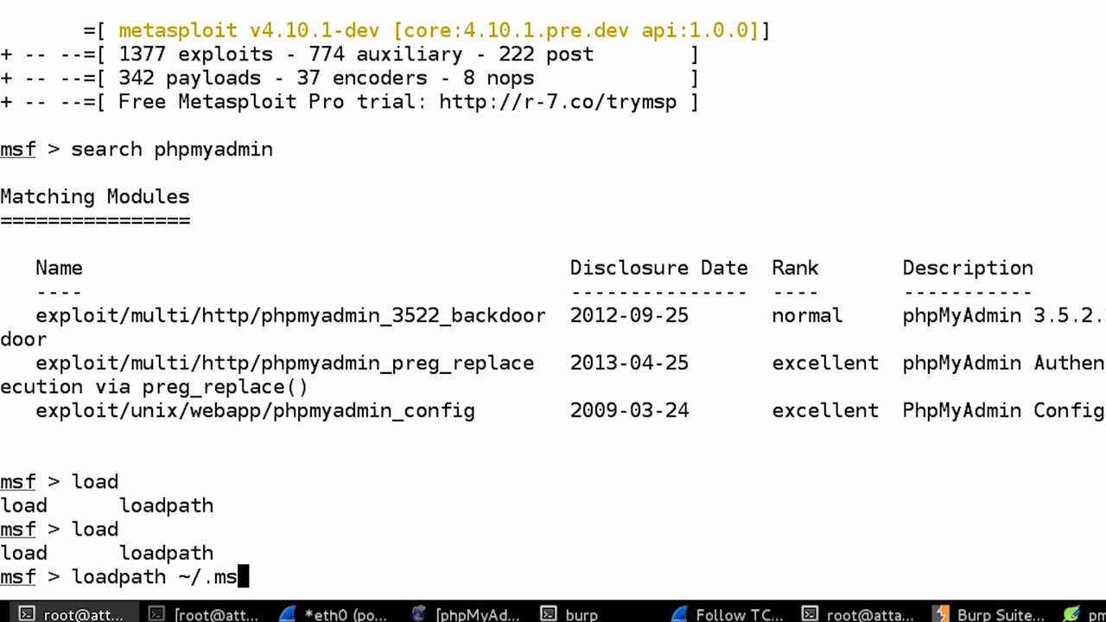
text(f4/moudle)
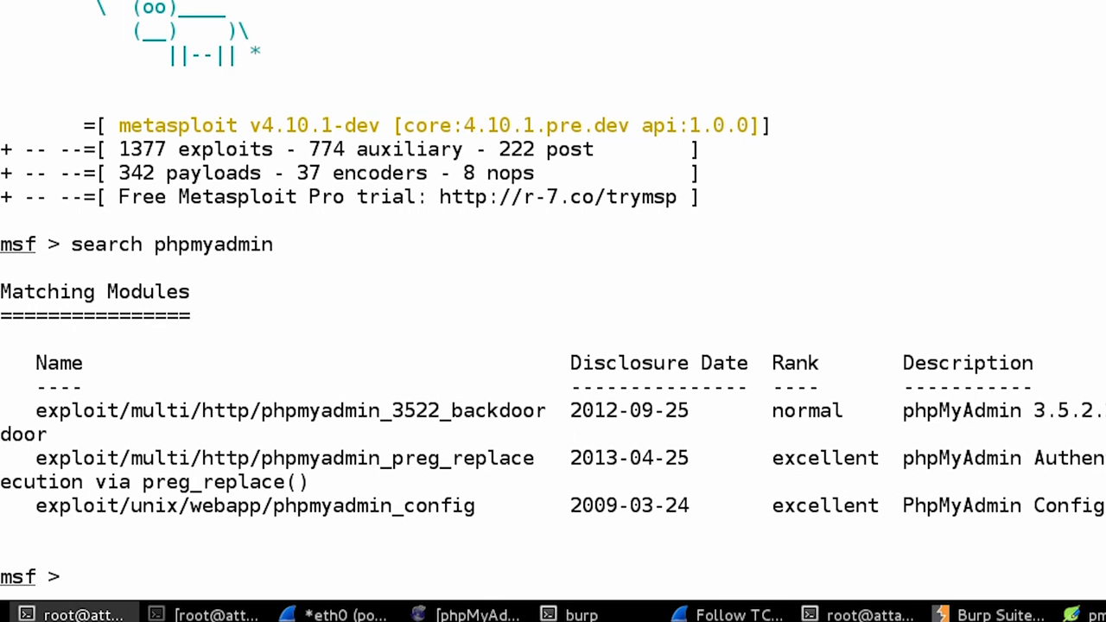
mouse_move(266, 308)
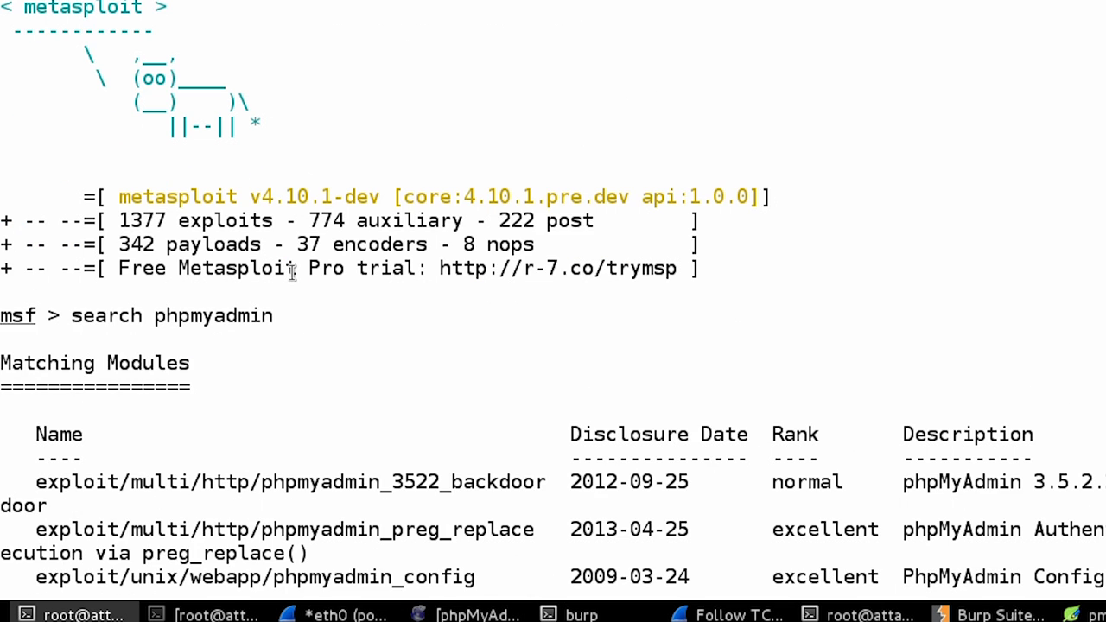
- Run 'use auxiliary/scanner/msfminute/pma_login' at the msf prompt
scroll(down, 3)
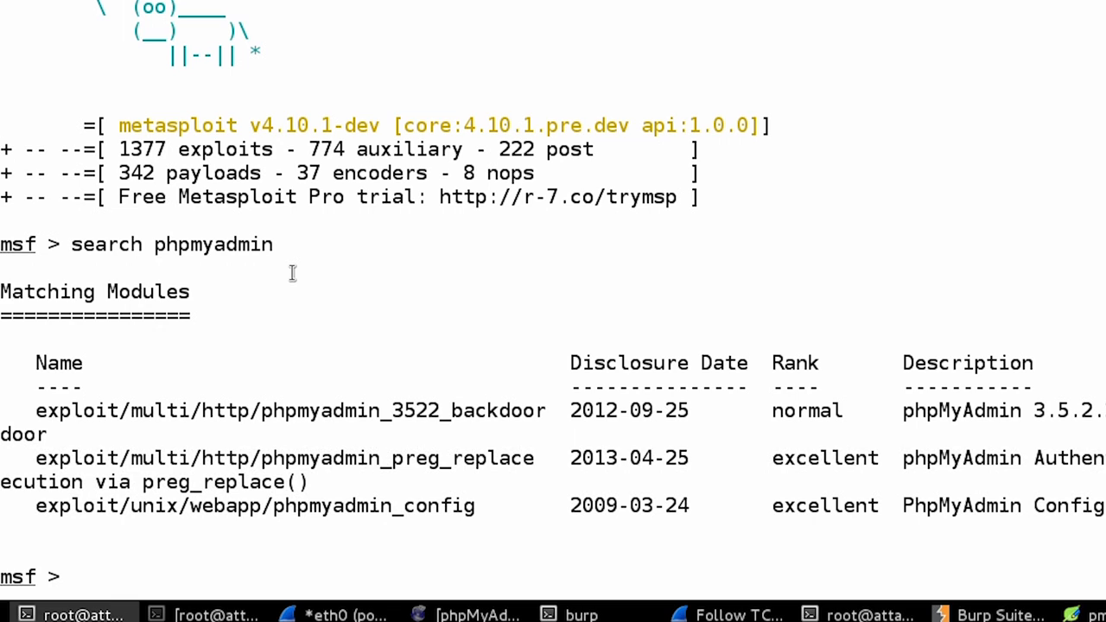
text(use au)
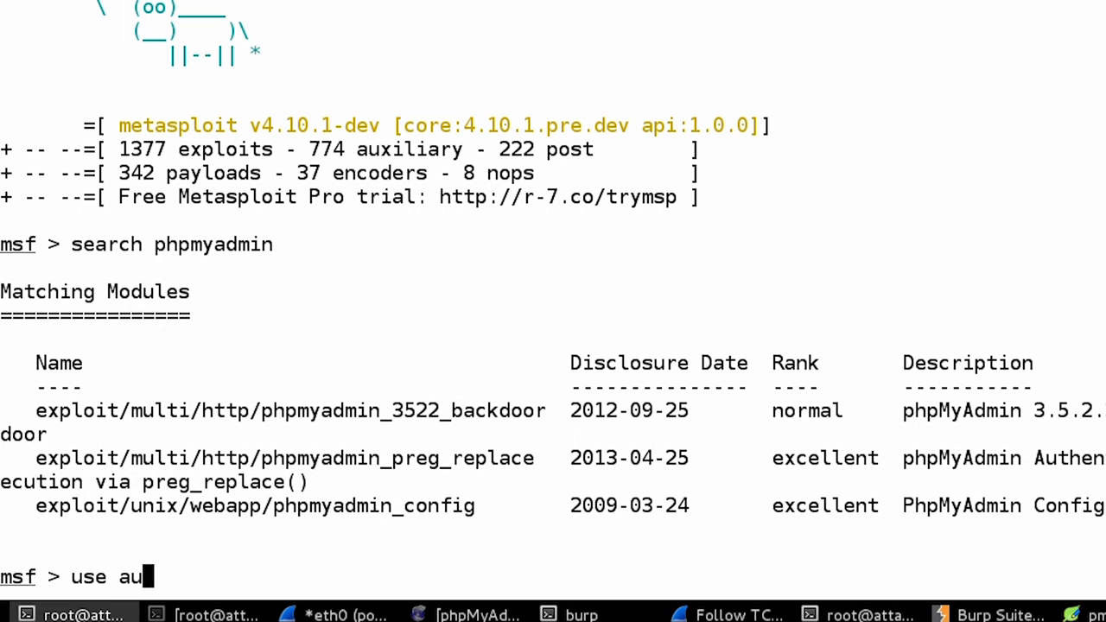
text(xiliary/scanner/m)
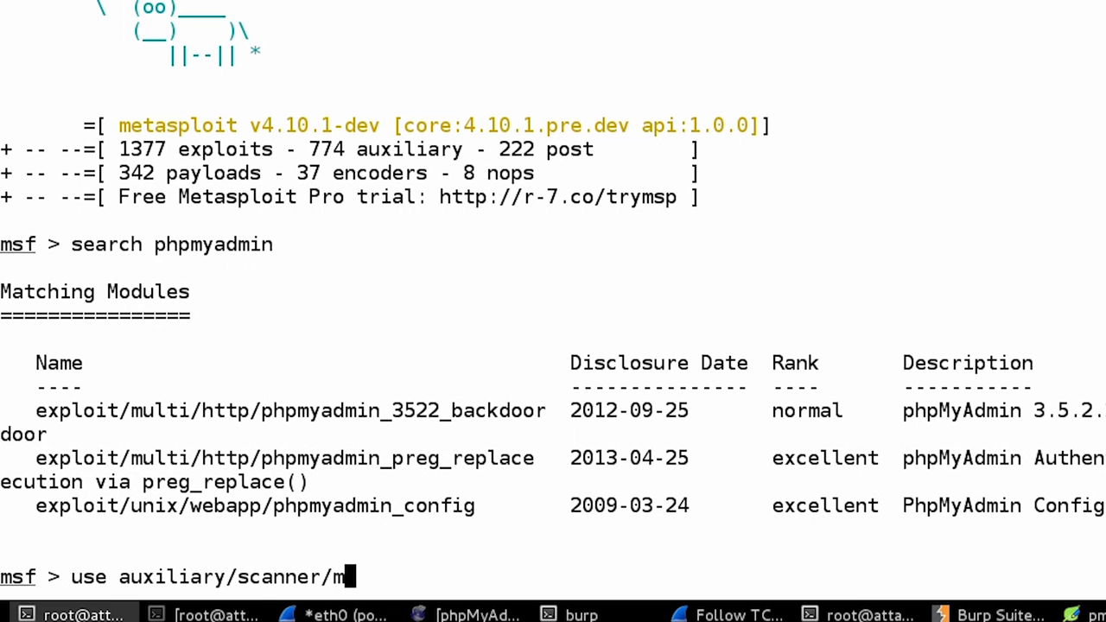
text(tt)
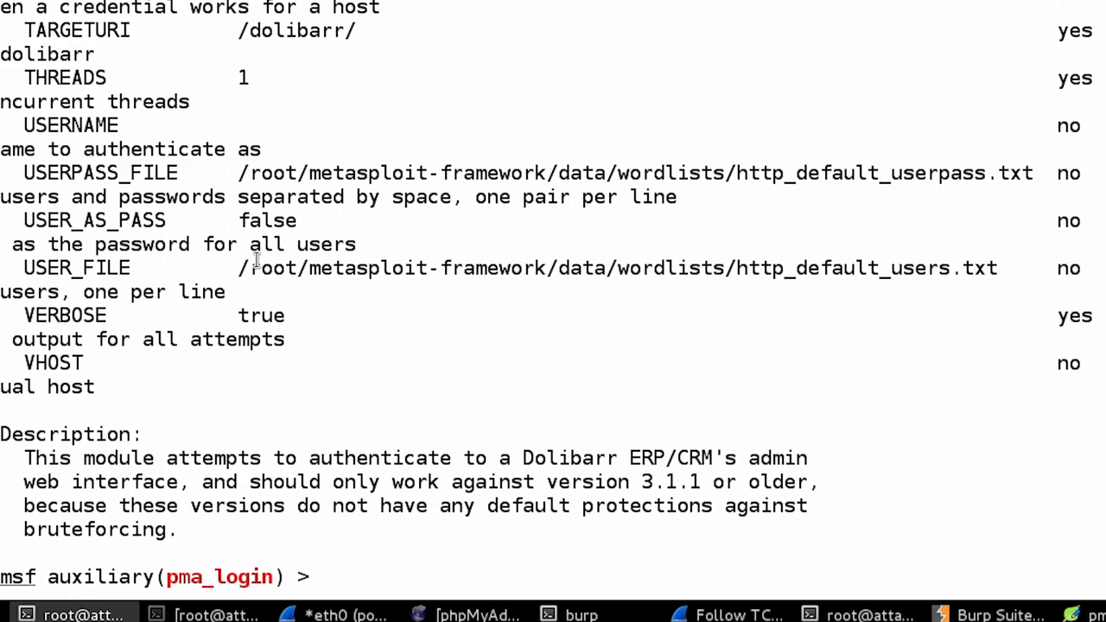
- Run info on pma_login and scroll through its Dolibarr Login Utility details
text(info)
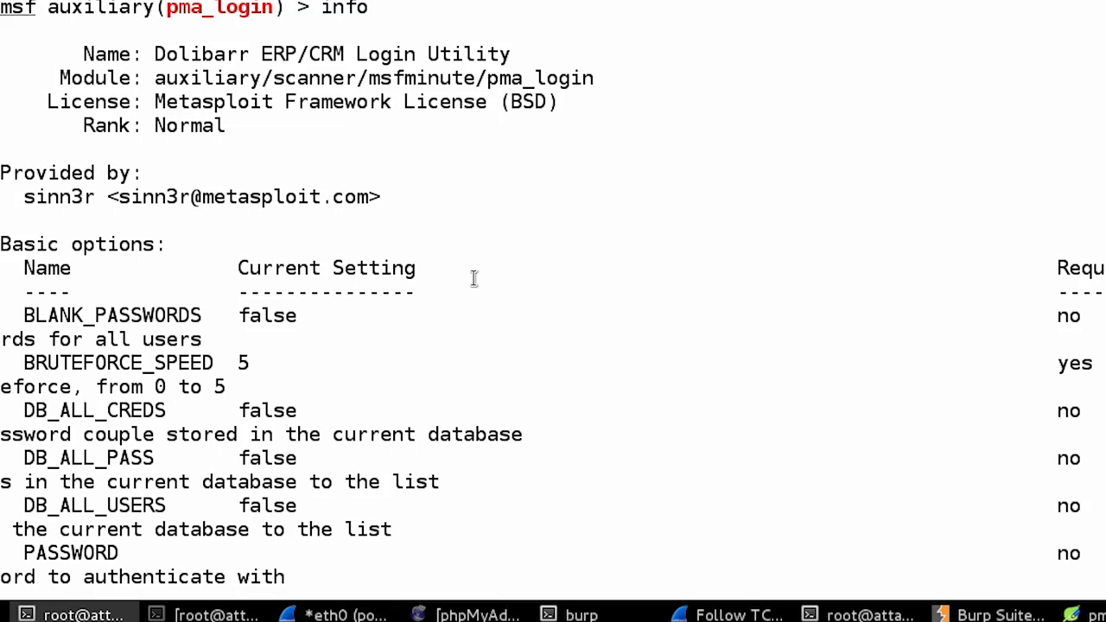
scroll(down, 3)
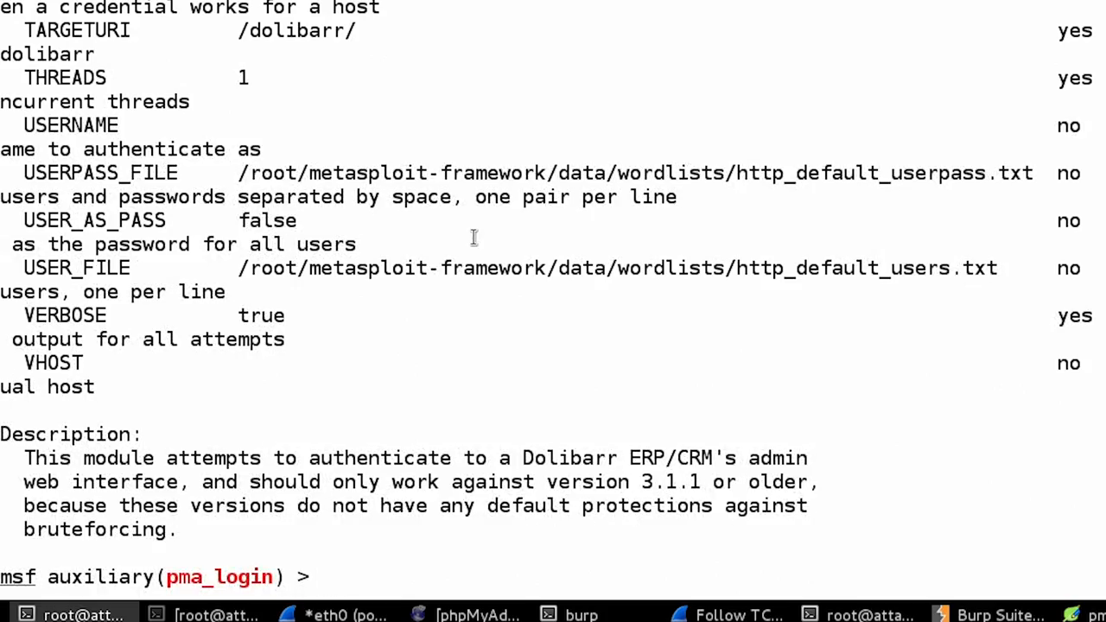